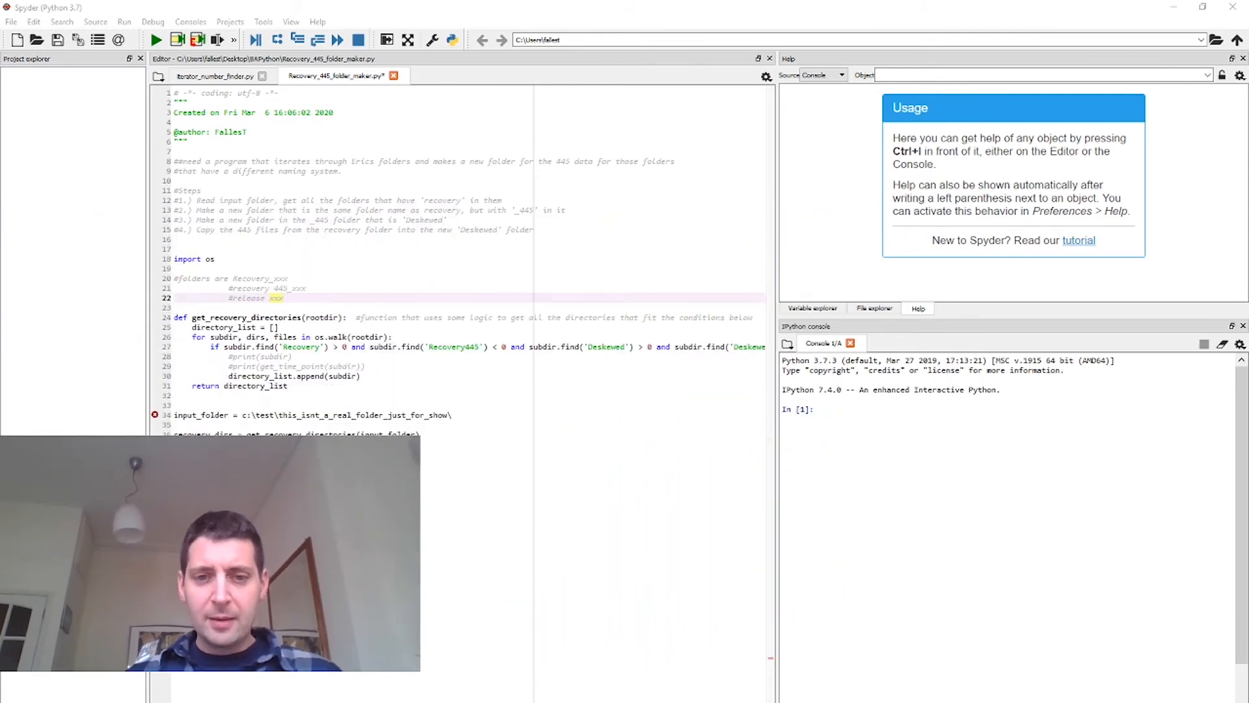
Show iterator_number_finder.py and highlight the iteration-number digits inside its test_string filename.
click(215, 76)
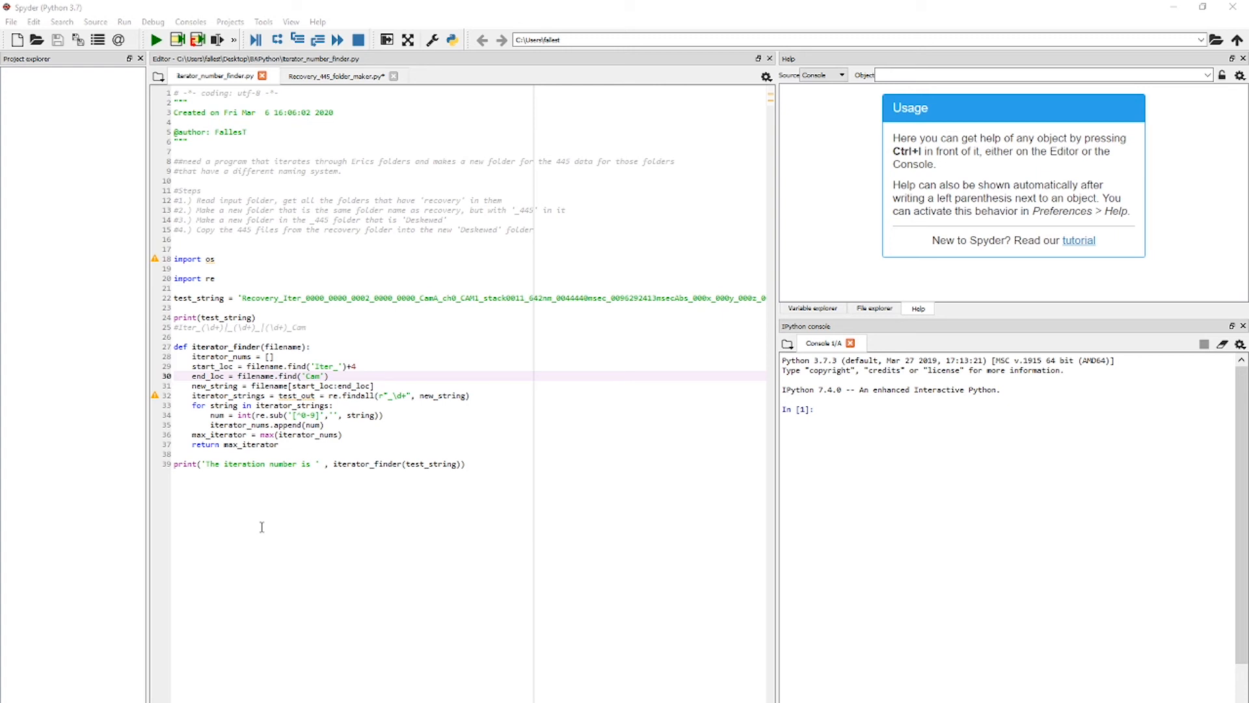
double_click(356, 298)
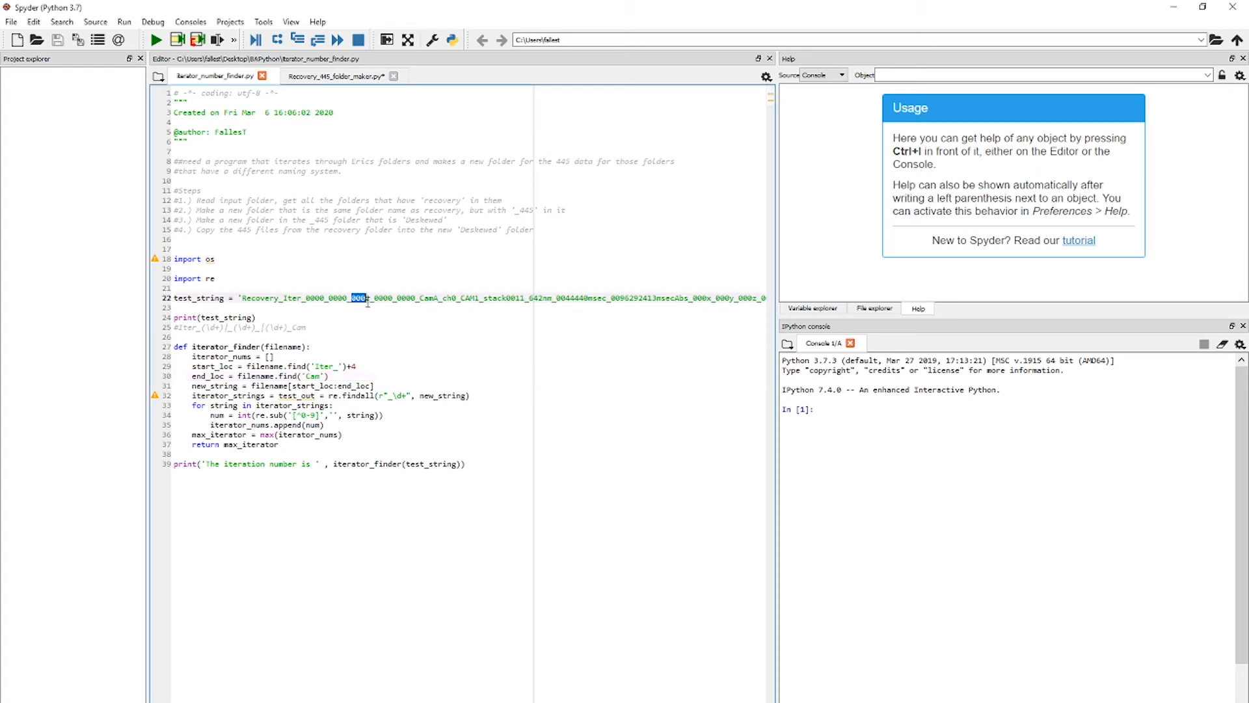